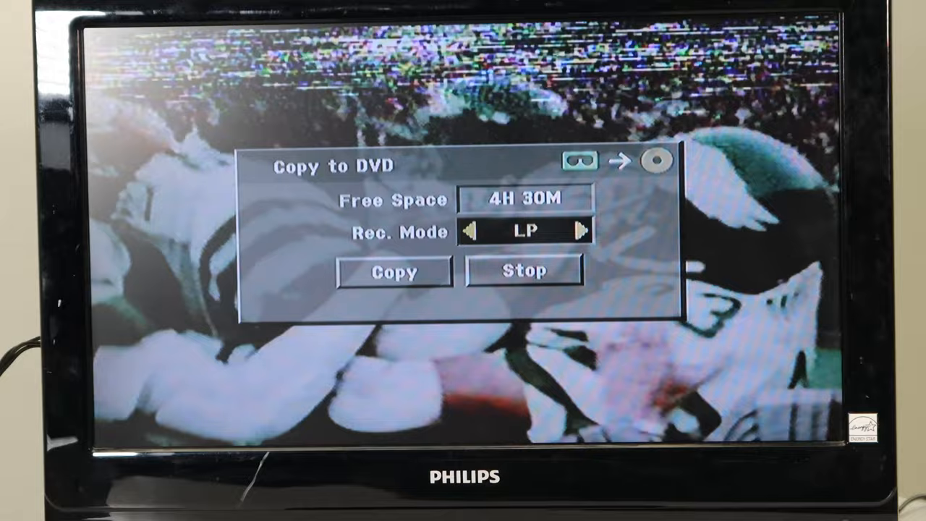
- Change the recording mode from LP to XP, leaving 1H 4M of free space
click(585, 230)
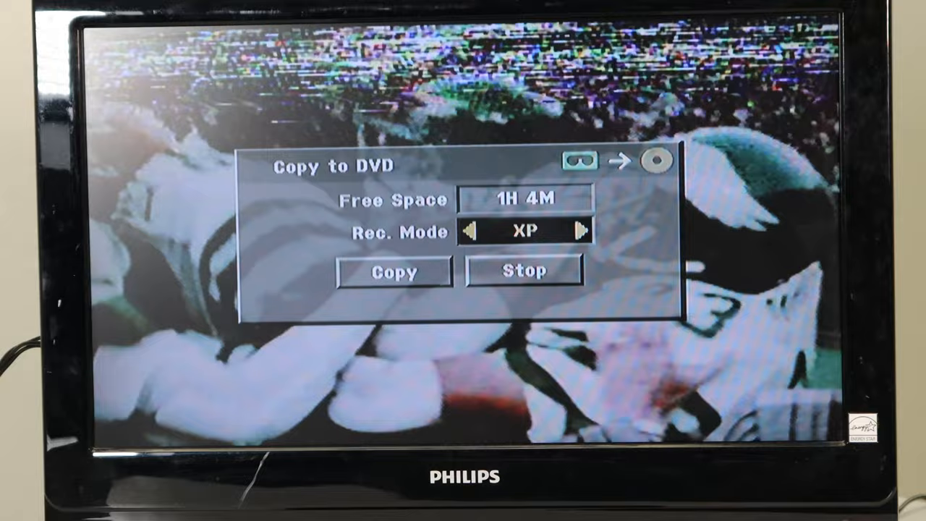